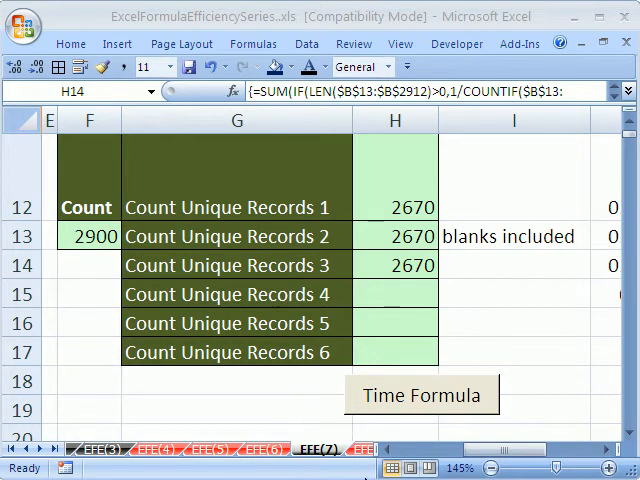
pyautogui.moveTo(284, 448)
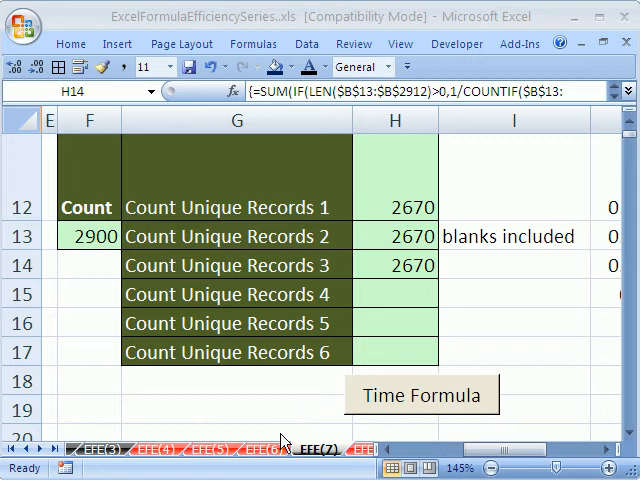
pyautogui.moveTo(488, 294)
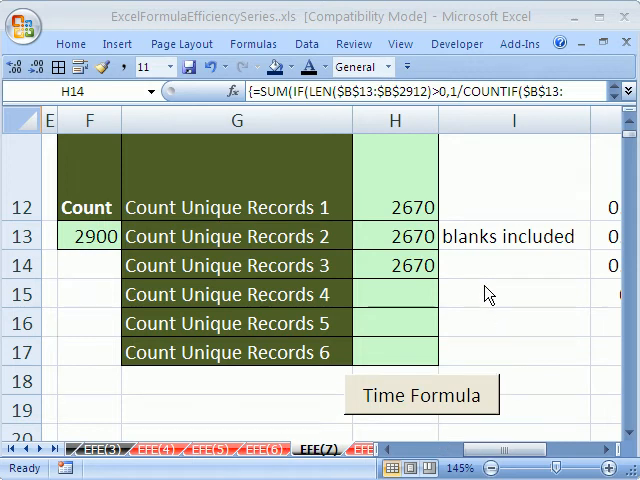
pyautogui.moveTo(548, 288)
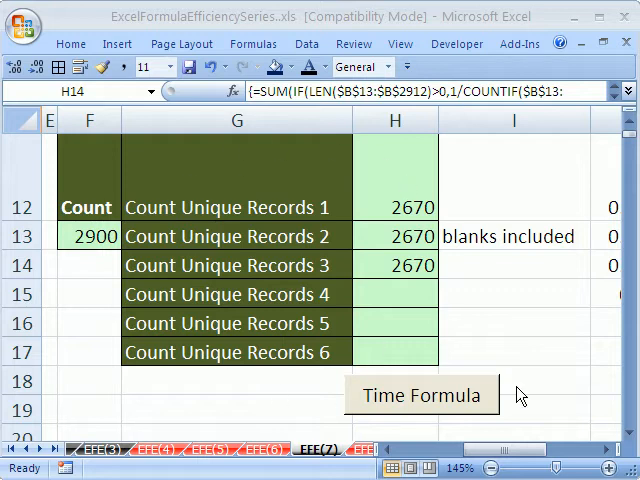
# - Review the earlier unique-count formulas beside their results without changing them
pyautogui.click(394, 264)
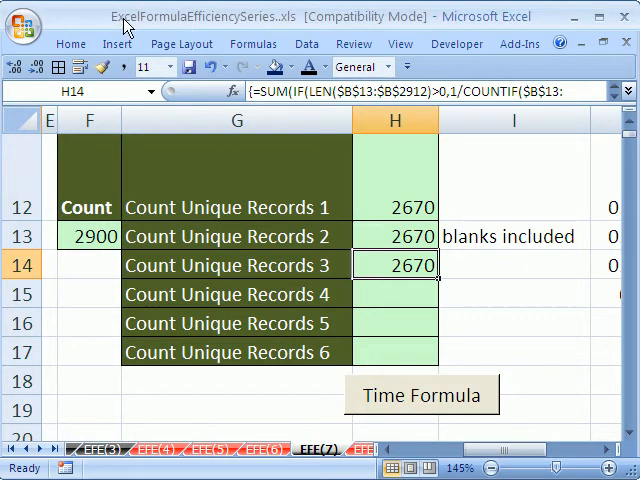
pyautogui.moveTo(250, 32)
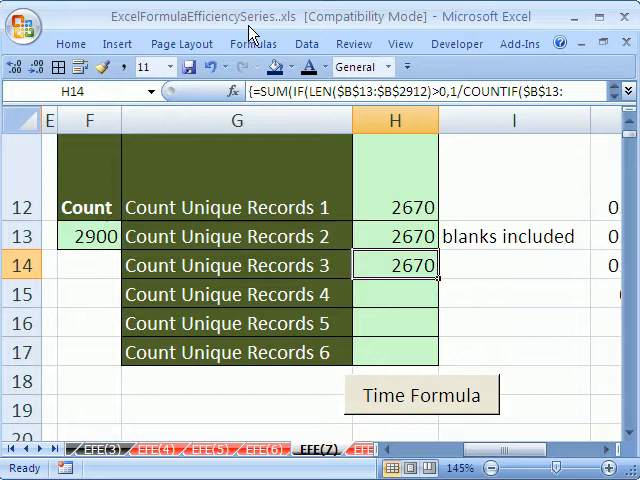
pyautogui.moveTo(396, 322)
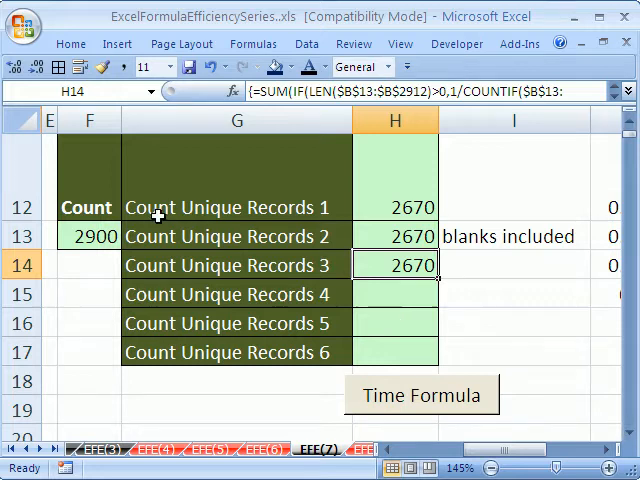
pyautogui.moveTo(284, 224)
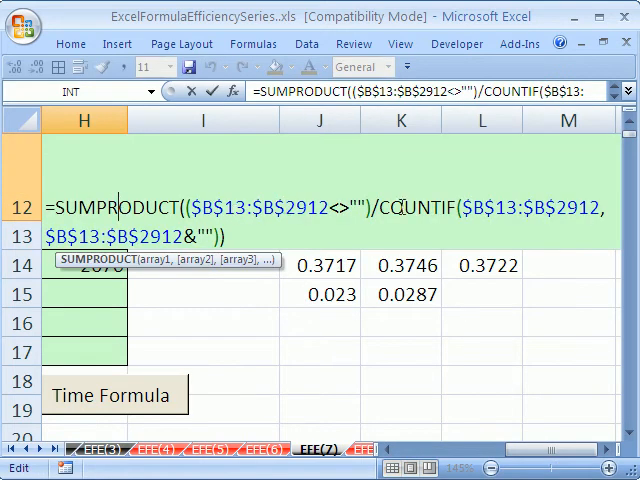
pyautogui.press('Enter')
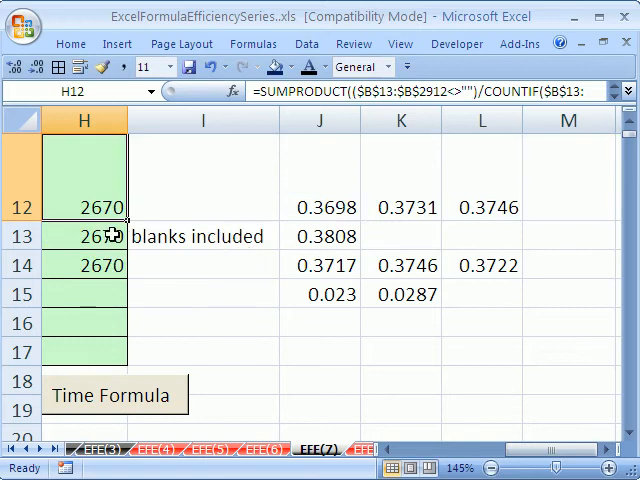
pyautogui.click(84, 236)
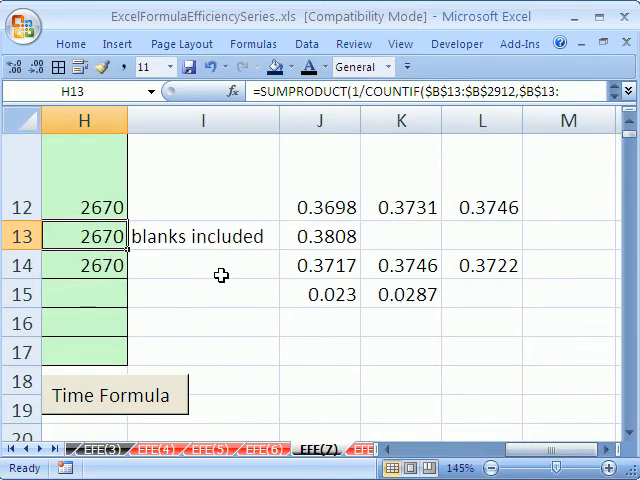
pyautogui.doubleClick(84, 236)
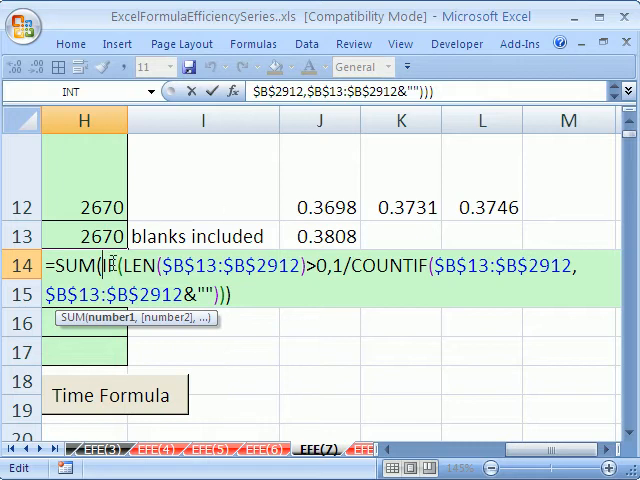
pyautogui.moveTo(266, 312)
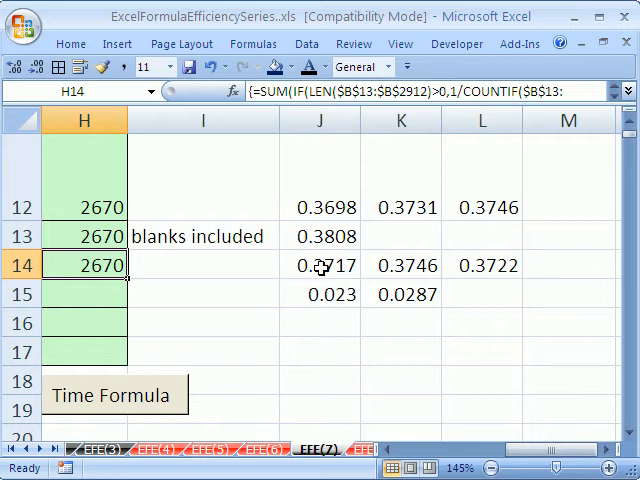
# - Check the third formula's full timing value, then move to the first empty Unique? cell C13
pyautogui.click(484, 264)
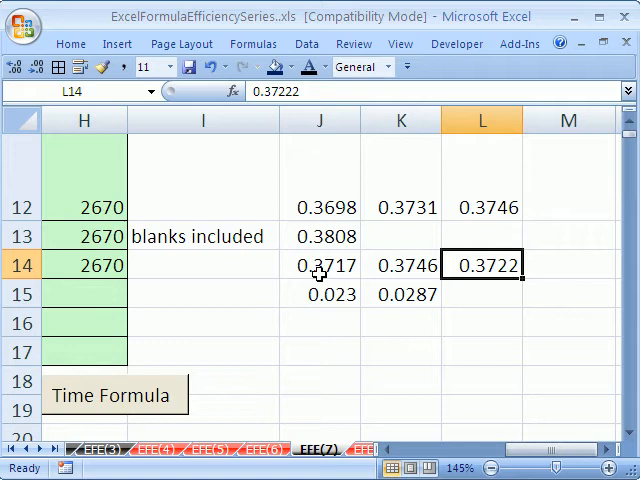
pyautogui.moveTo(524, 460)
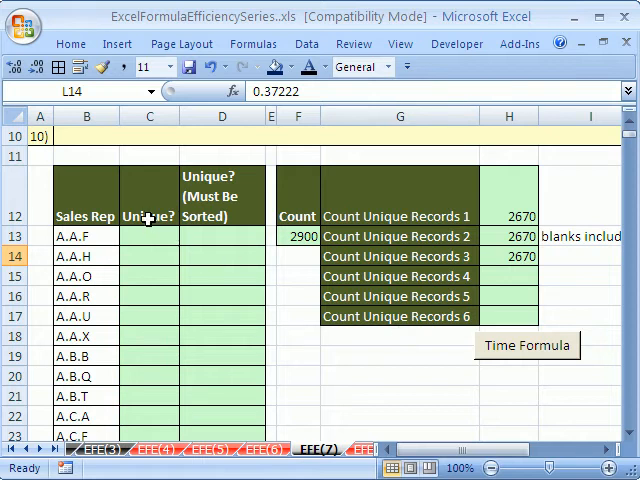
pyautogui.moveTo(140, 396)
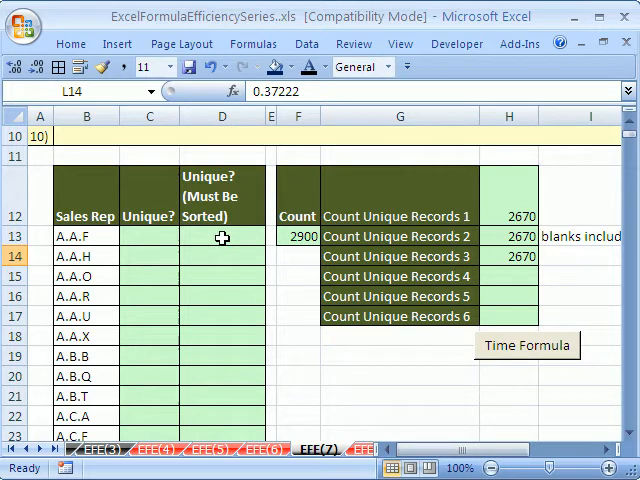
pyautogui.click(148, 236)
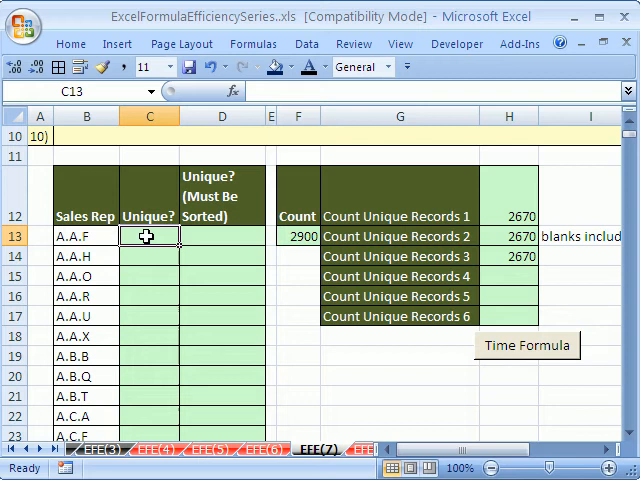
pyautogui.moveTo(228, 332)
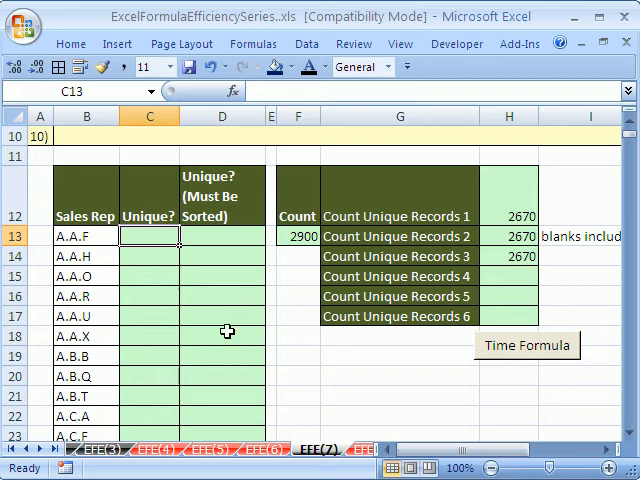
pyautogui.moveTo(186, 276)
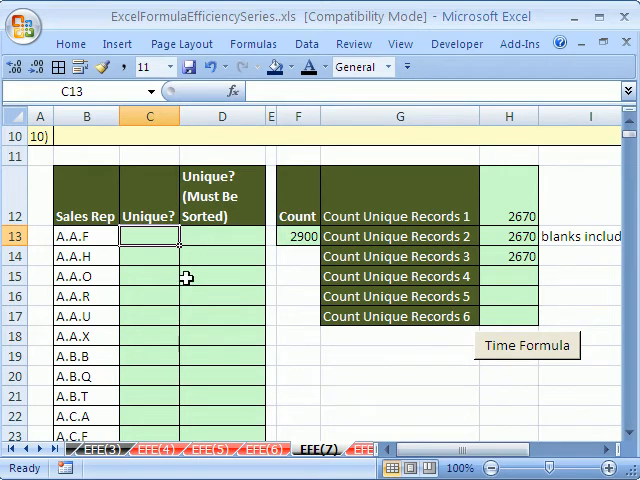
pyautogui.moveTo(144, 266)
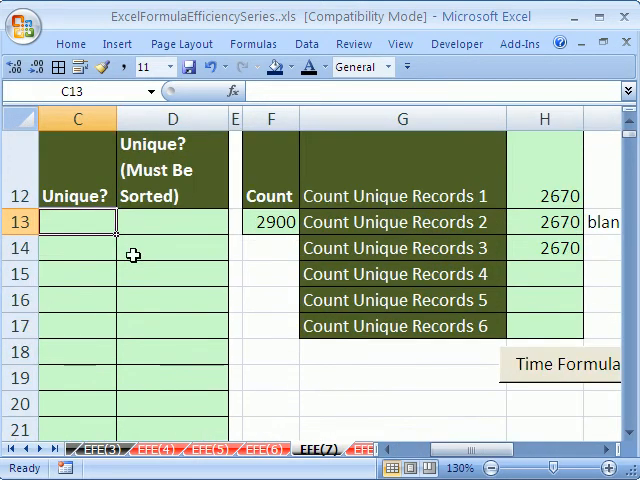
pyautogui.hscroll(-3)
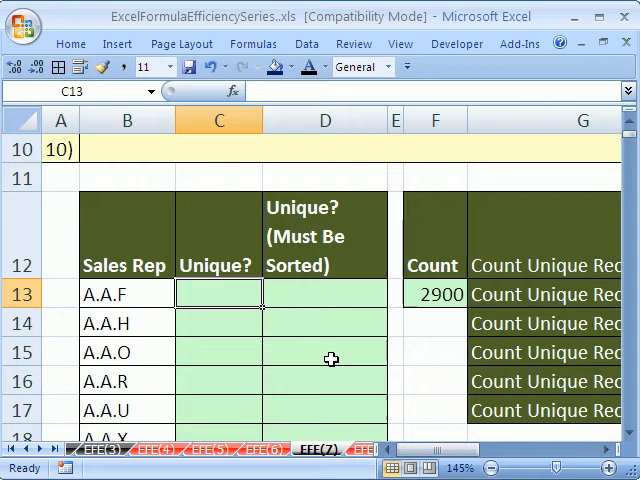
# - Enter =COUNTIF(B$13:B13,B13) as a running count in C13 and fill it down the Sales Rep list
pyautogui.write('=COUNTIF(')
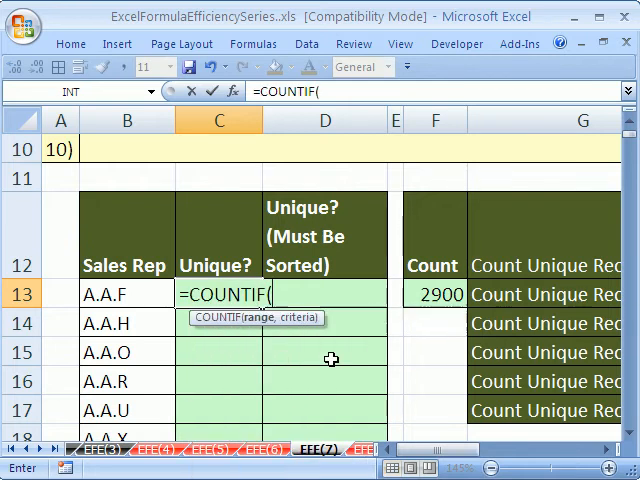
pyautogui.click(124, 292)
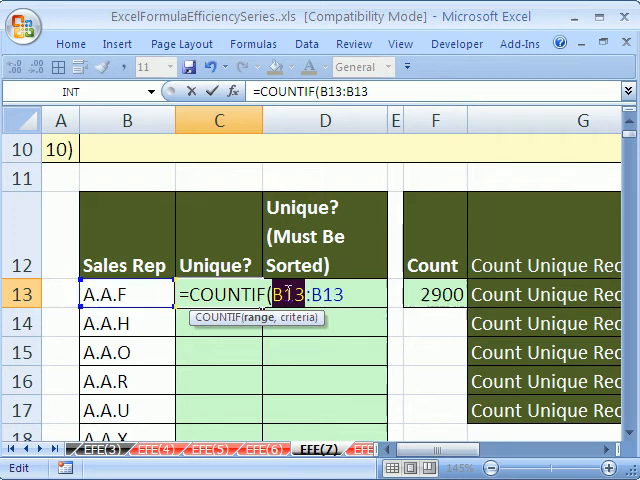
pyautogui.press('F4')
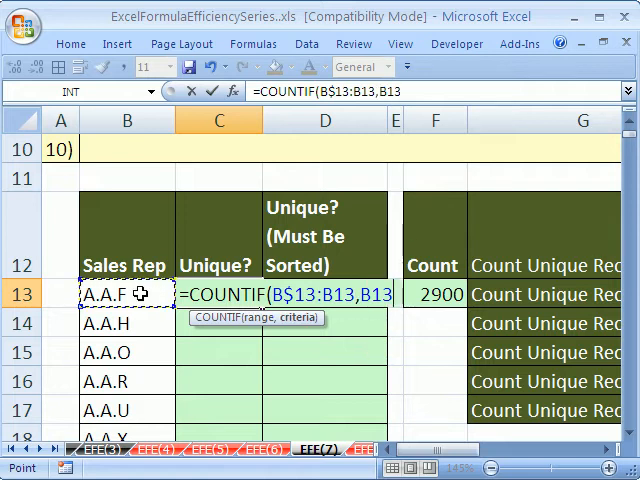
pyautogui.write(')')
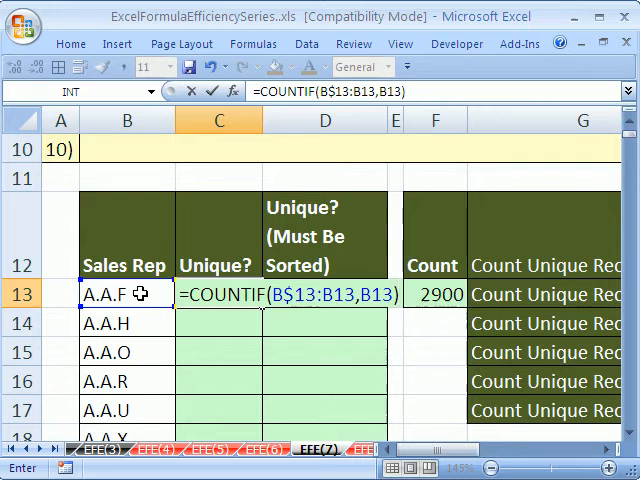
pyautogui.press('Enter')
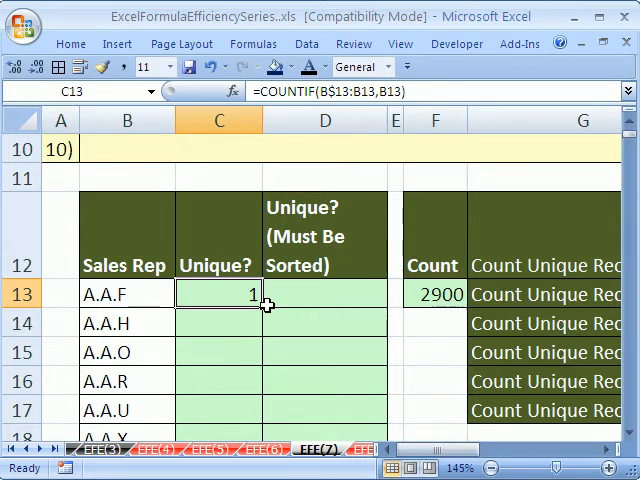
pyautogui.scroll(-3)
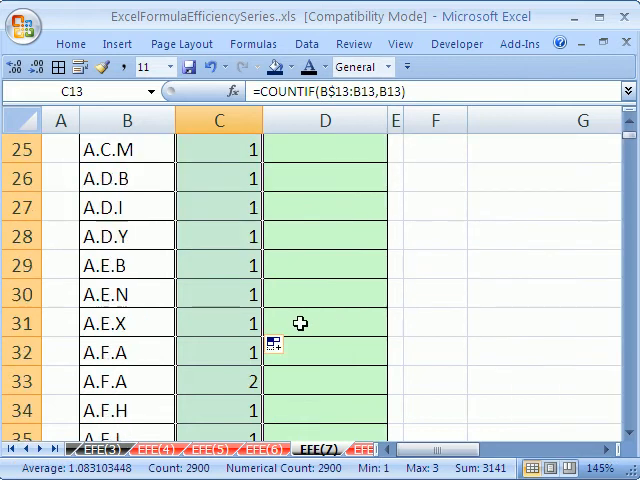
pyautogui.scroll(-3)
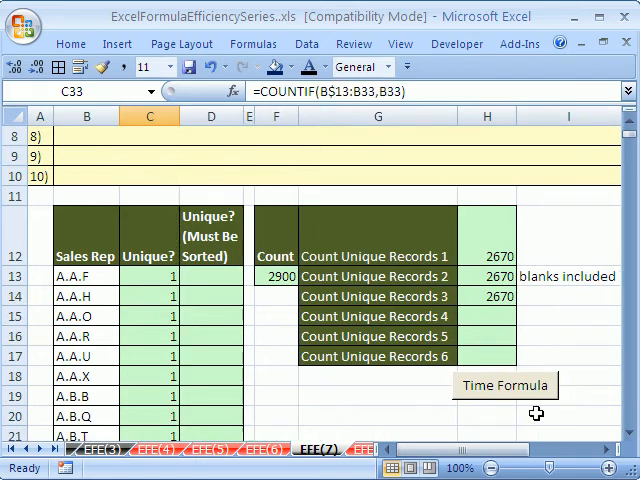
# - Make Count Unique Records 6 a COUNTIF of the Unique? column's 1s, returning 2670
pyautogui.click(486, 356)
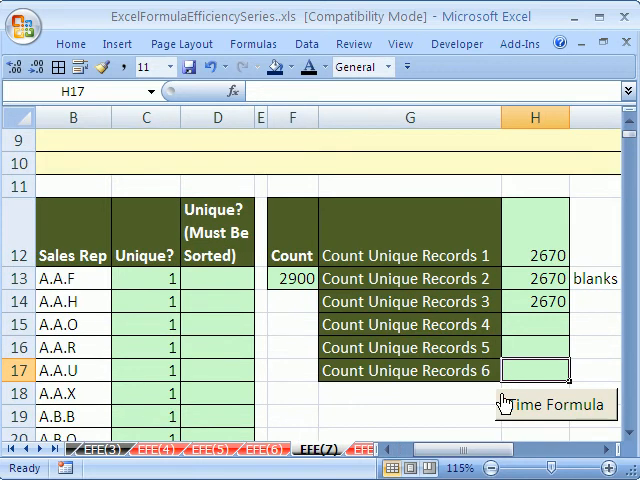
pyautogui.write('=coun')
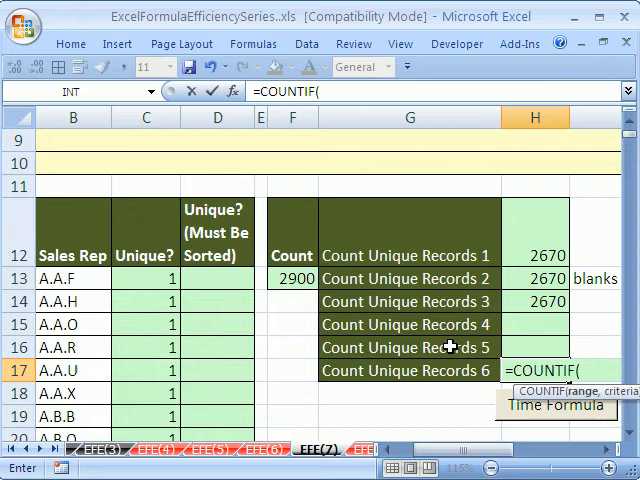
pyautogui.click(144, 278)
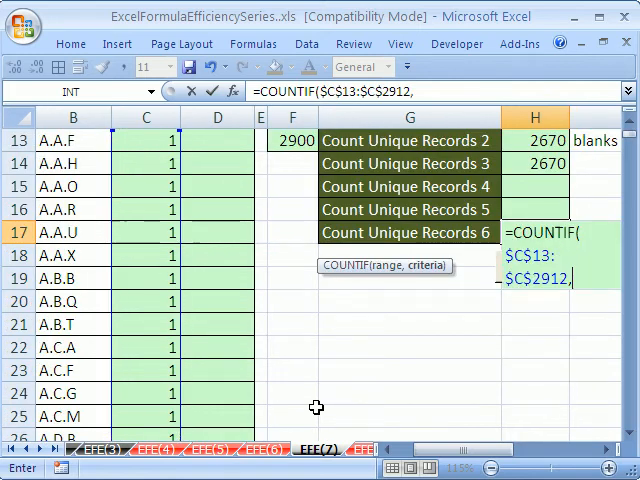
pyautogui.write('1)')
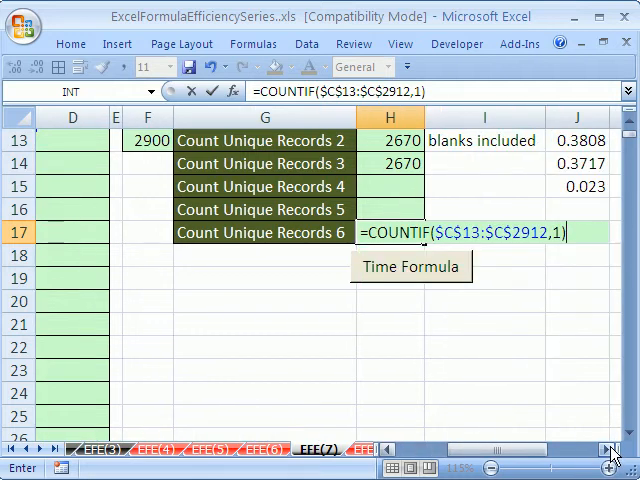
pyautogui.press('Enter')
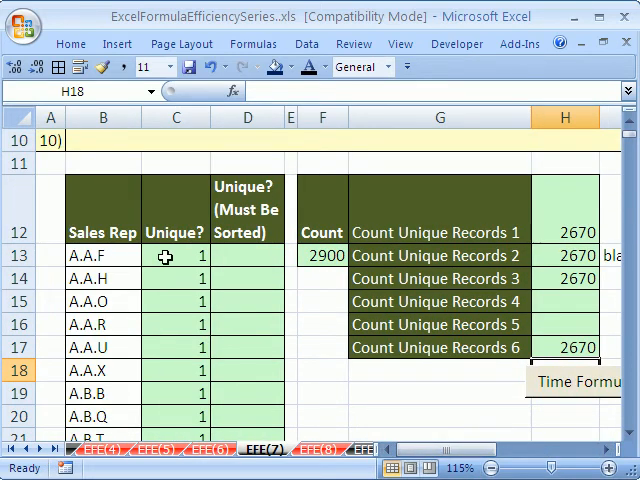
# - Time the new helper-column COUNTIF total with Time Formula, reading about 0.253 seconds
pyautogui.click(176, 256)
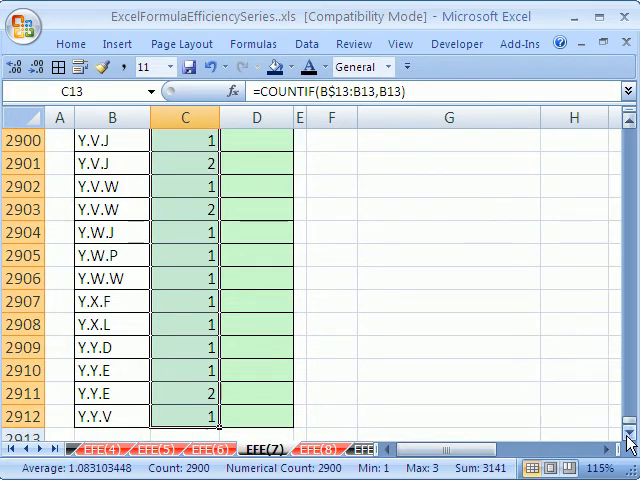
pyautogui.moveTo(628, 436); pyautogui.dragTo(628, 140)
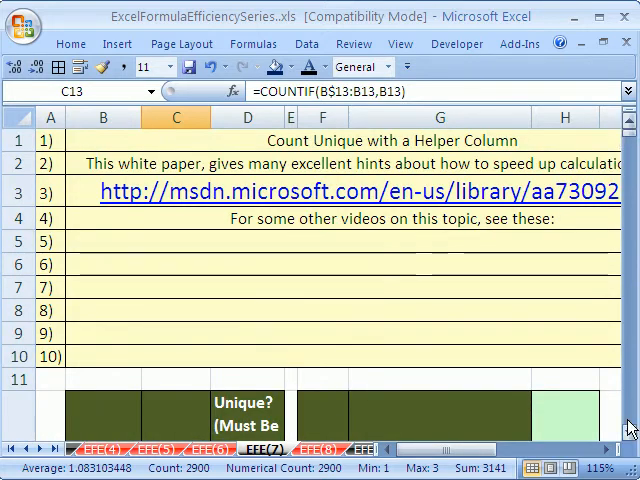
pyautogui.scroll(-3)
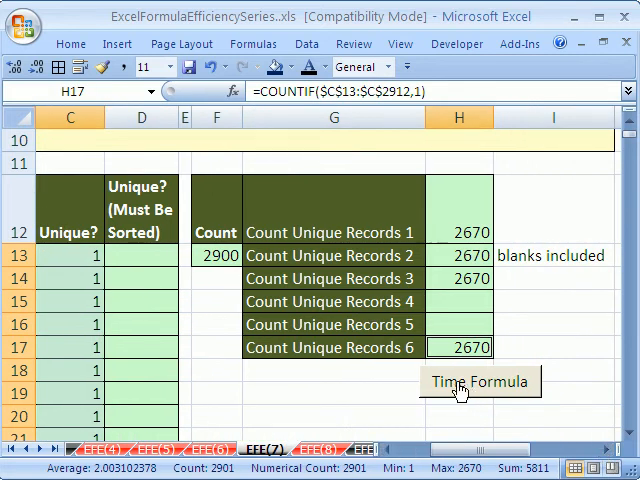
pyautogui.moveTo(468, 388)
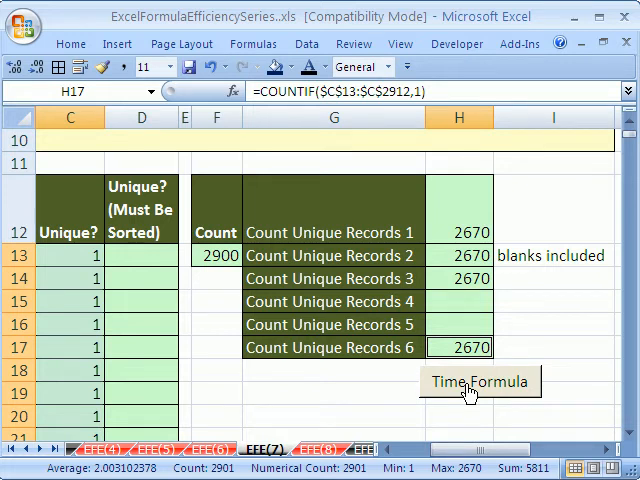
pyautogui.moveTo(504, 390)
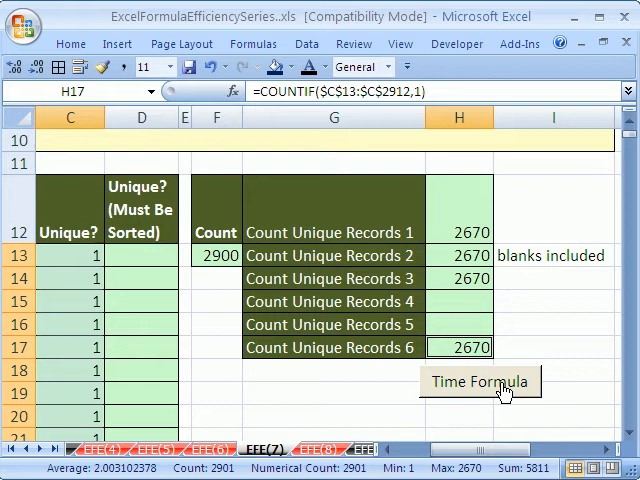
pyautogui.click(480, 380)
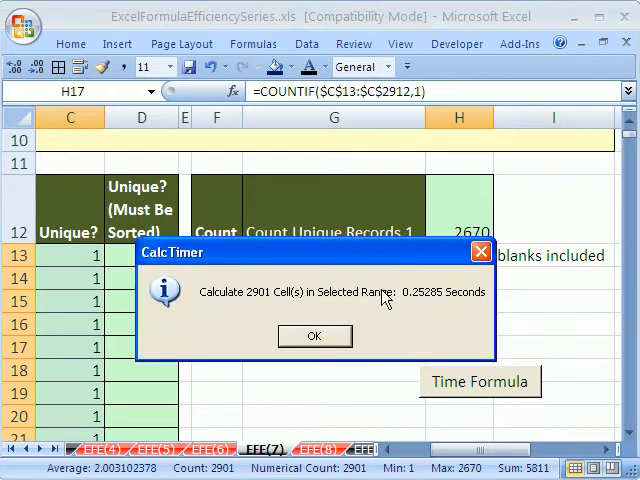
pyautogui.moveTo(408, 320)
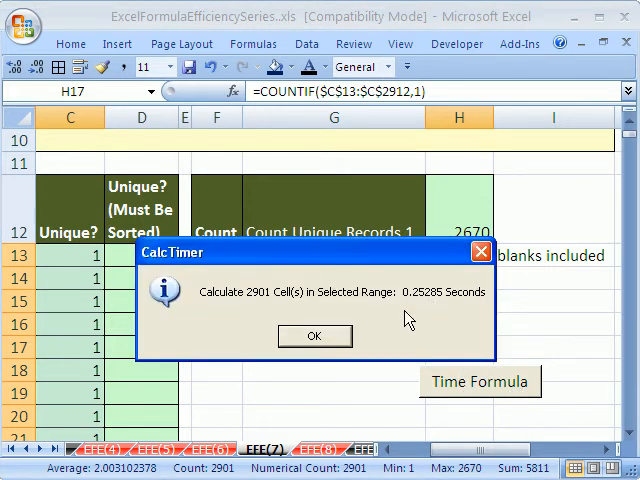
pyautogui.click(314, 336)
pyautogui.write('0.253')
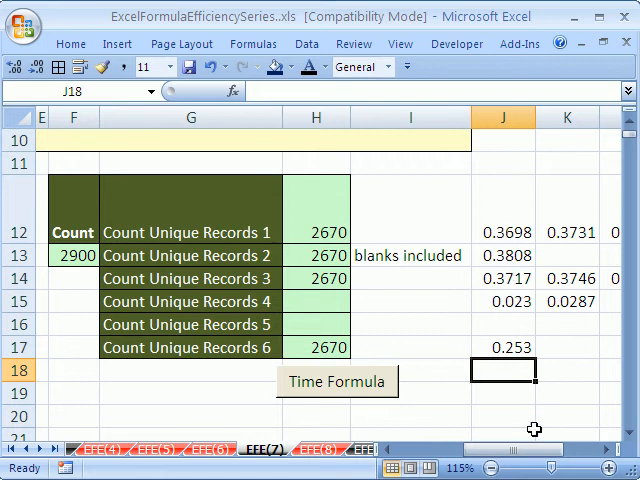
# - Show the =COUNTIF(B$13:B18,B18) demonstration and abandon it without changing the cell
pyautogui.hscroll(-3)
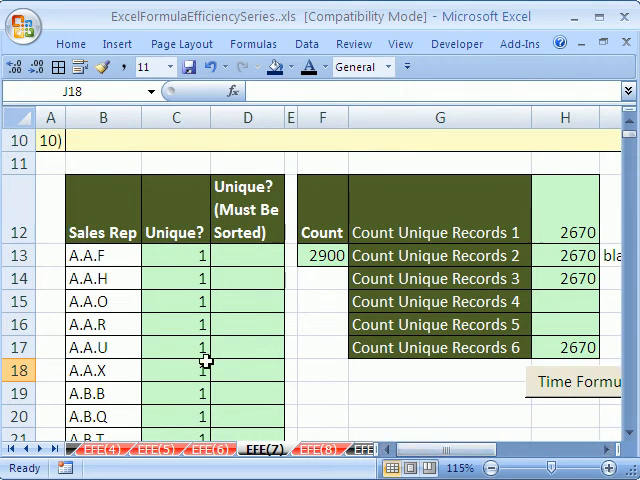
pyautogui.write('=COUNTIF(B$13:B18,B18)')
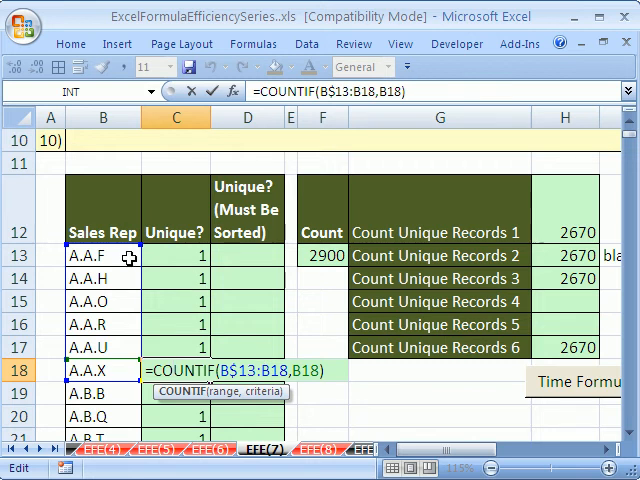
pyautogui.press('Enter')
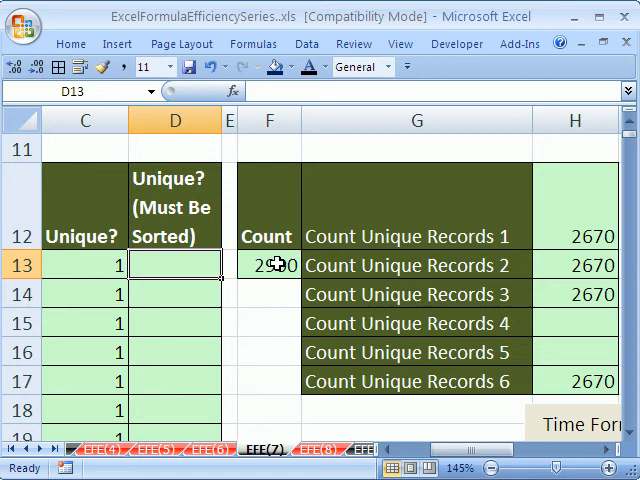
# - Enter =IF(B12<>B13,1,0) in the sorted Unique? column D13 and fill it down as 1s and 0s
pyautogui.hscroll(-3)
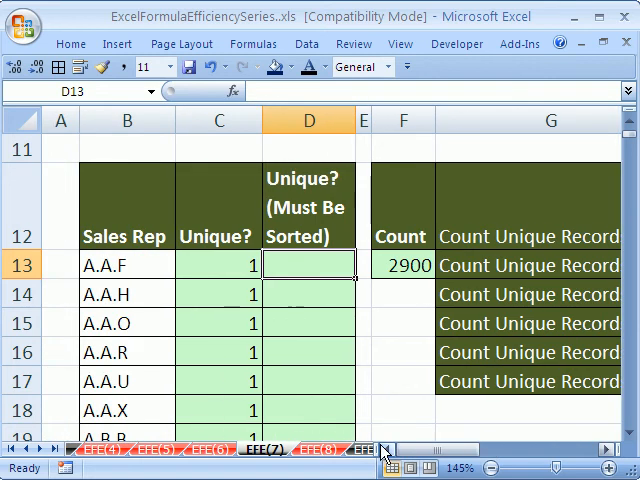
pyautogui.write('=IF(B12<')
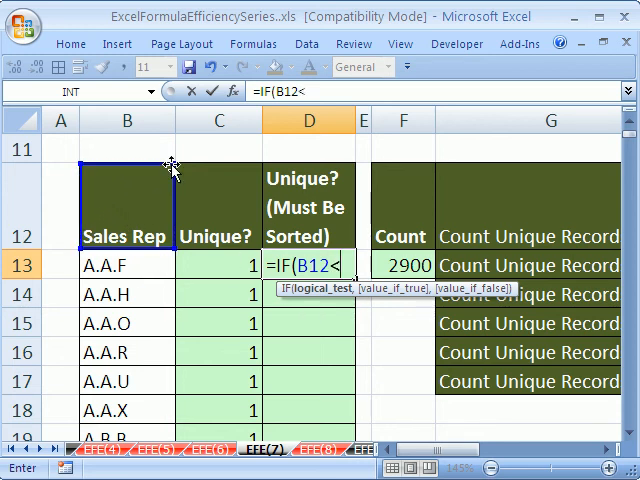
pyautogui.write('>')
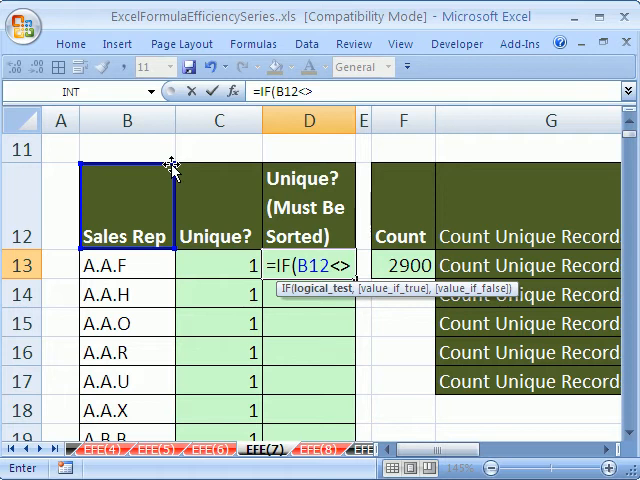
pyautogui.click(128, 264)
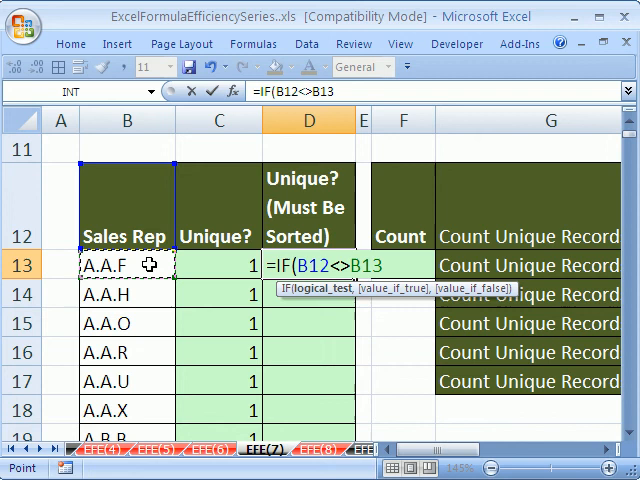
pyautogui.write(',')
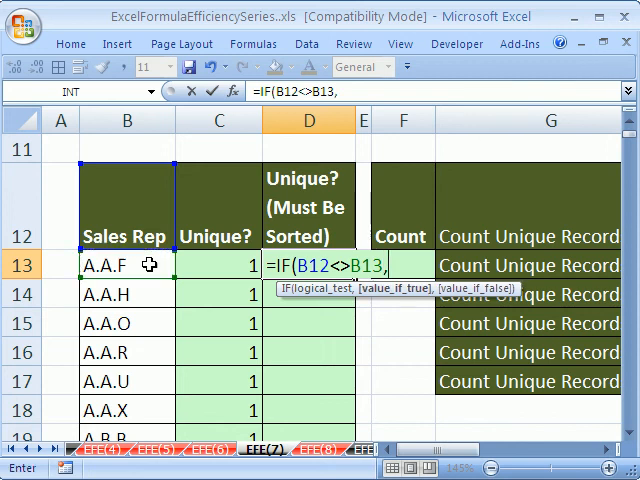
pyautogui.write('1,0)')
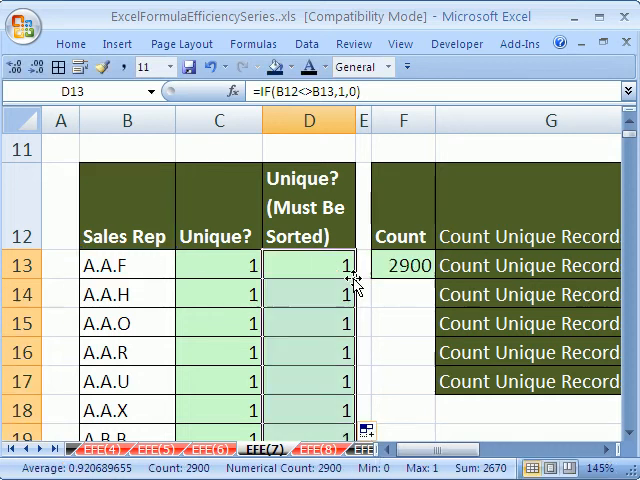
pyautogui.scroll(-3)
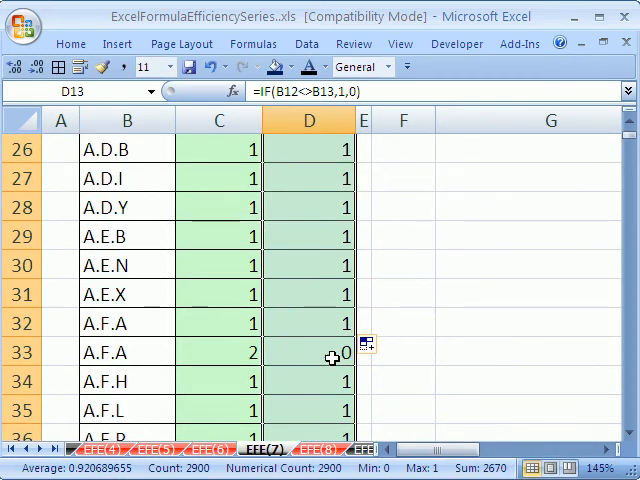
pyautogui.scroll(3)
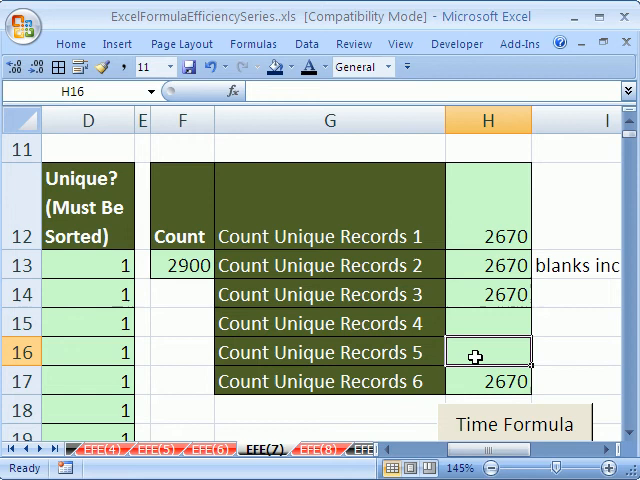
# - Start a SUM for Count Unique Records 5, then drop it and return to the sorted helper column
pyautogui.write('=SUM(H12:H15')
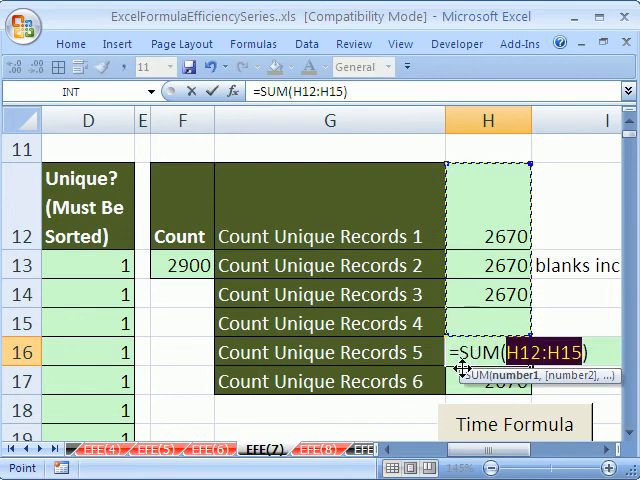
pyautogui.hscroll(-3)
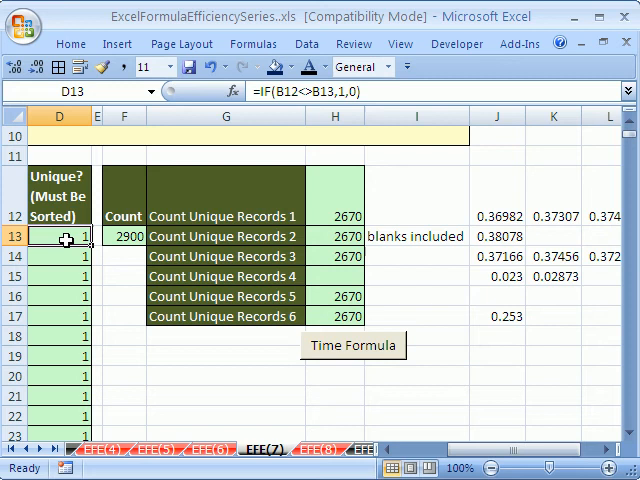
# - Time the Count Unique Records 5 SUM total with Time Formula, reading about 0.0037 seconds
pyautogui.scroll(-3)
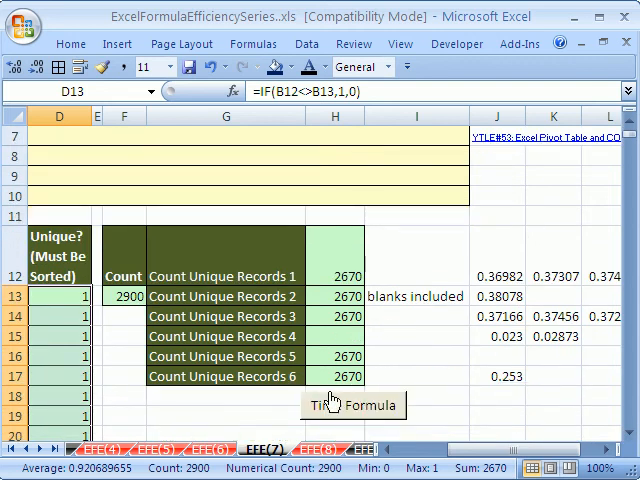
pyautogui.click(336, 356)
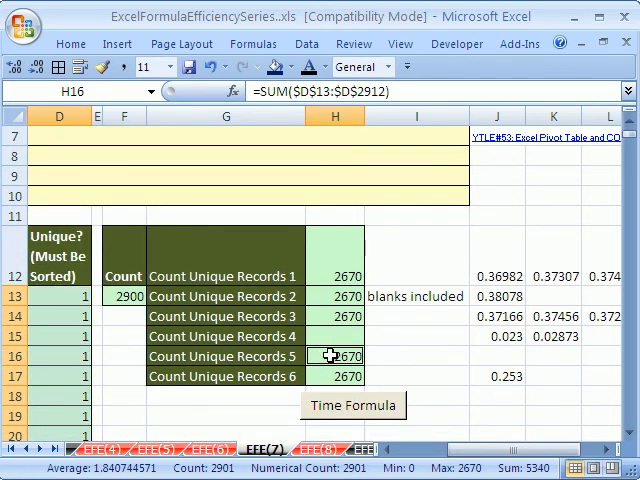
pyautogui.click(352, 404)
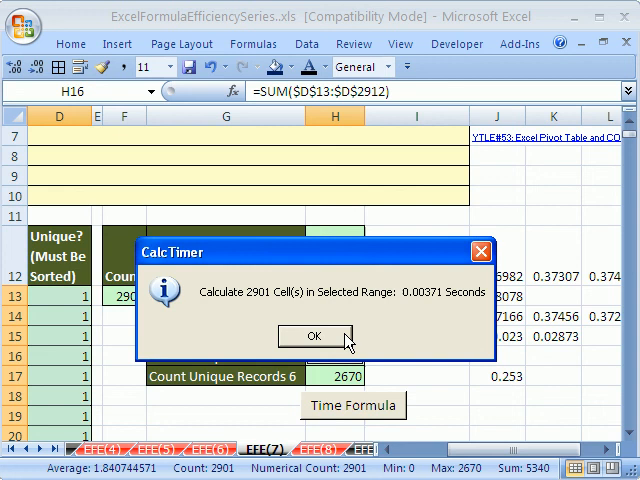
pyautogui.click(316, 336)
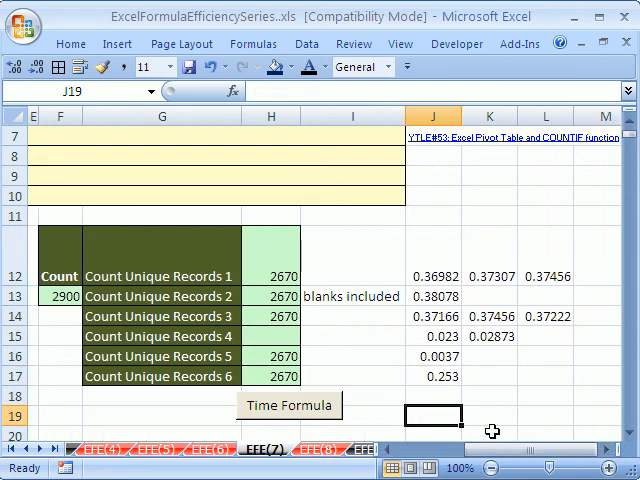
pyautogui.moveTo(436, 296)
pyautogui.write('=J16')
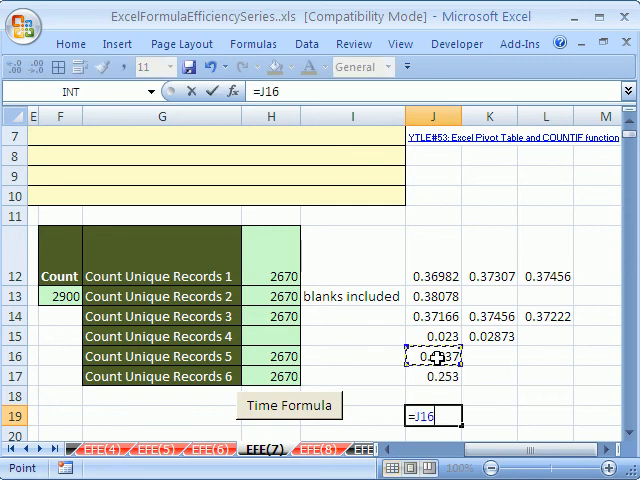
# - Enter =J16/J17-1 comparing the SUM timing to the helper COUNTIF timing, showing -0.9854
pyautogui.write('/J13-1')
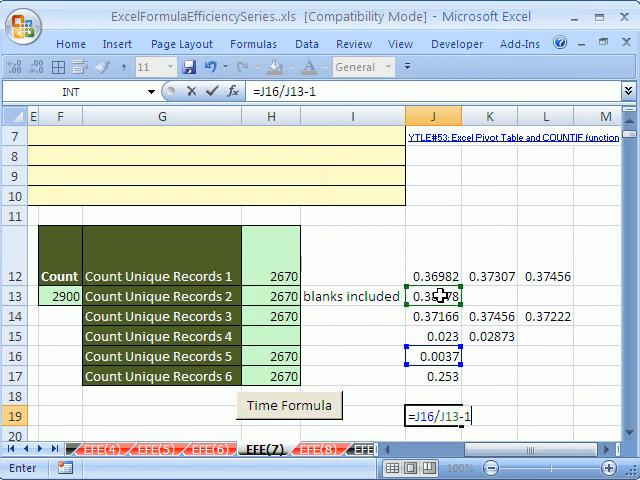
pyautogui.press('Enter')
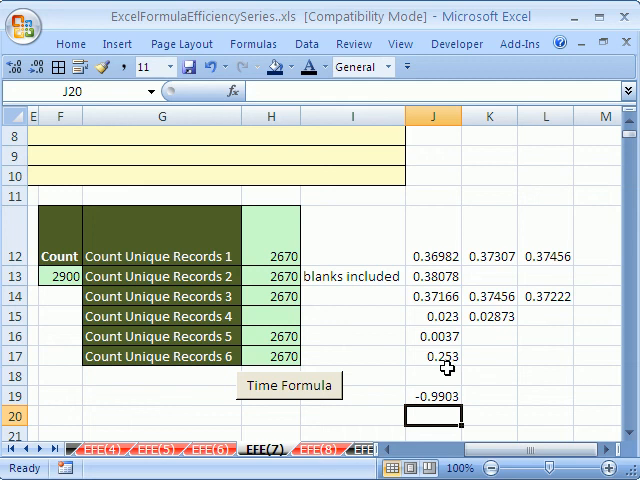
pyautogui.click(440, 396)
pyautogui.write('=J16/J17')
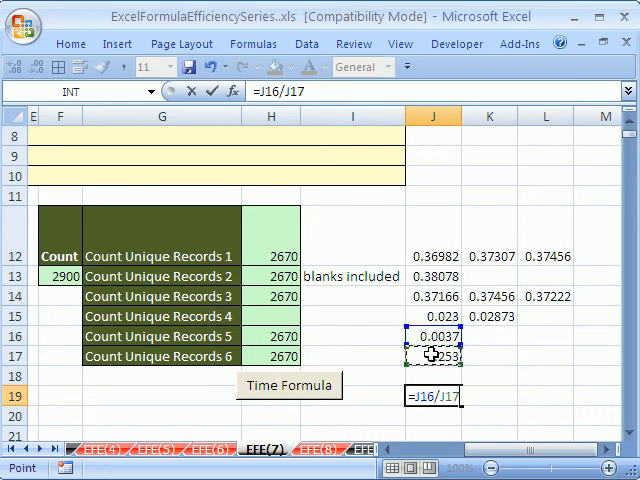
pyautogui.write('-1')
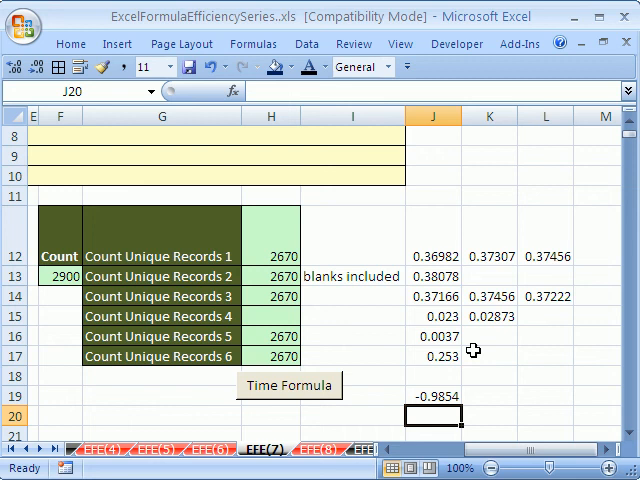
pyautogui.moveTo(488, 460)
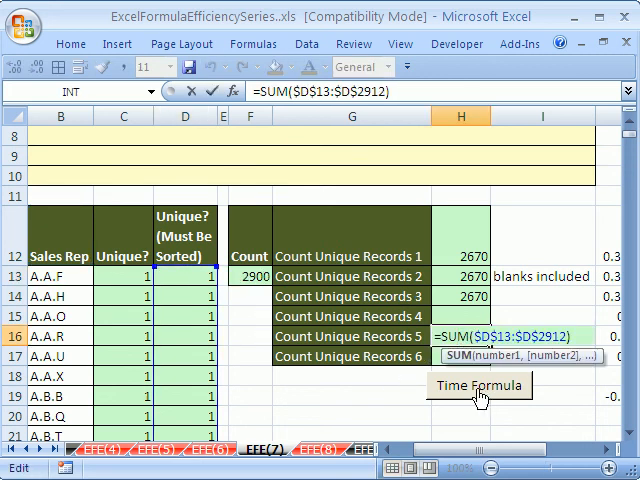
pyautogui.moveTo(430, 390)
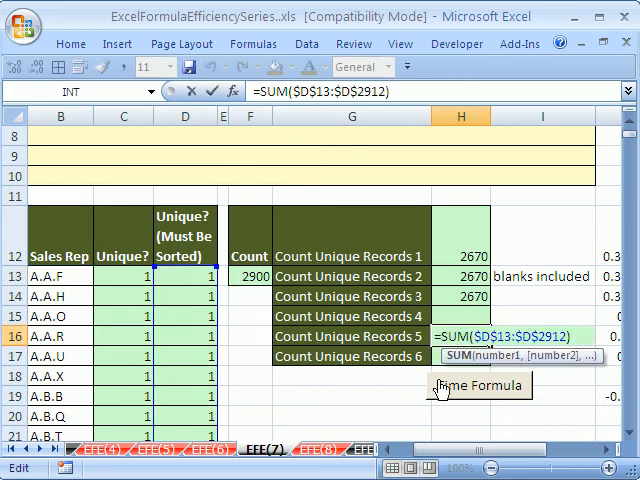